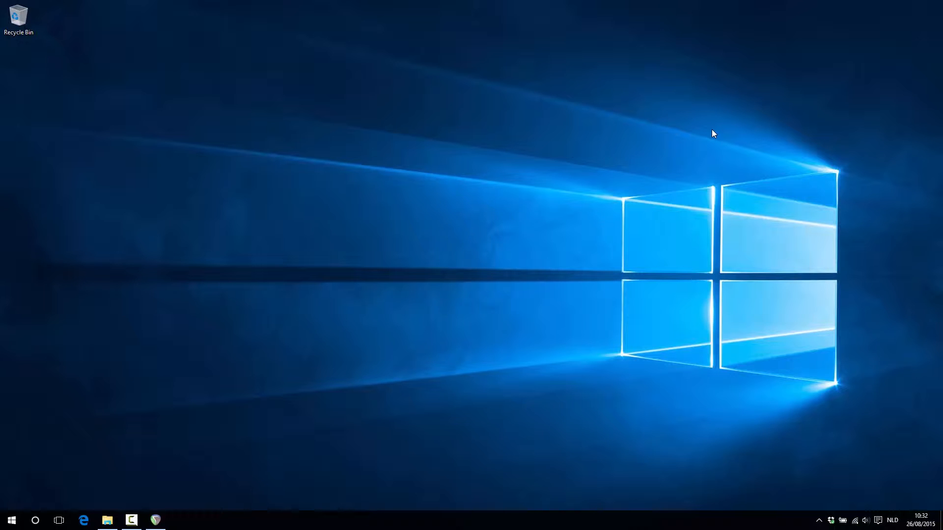
{"action": "mouse_move", "coordinate": [83, 502]}
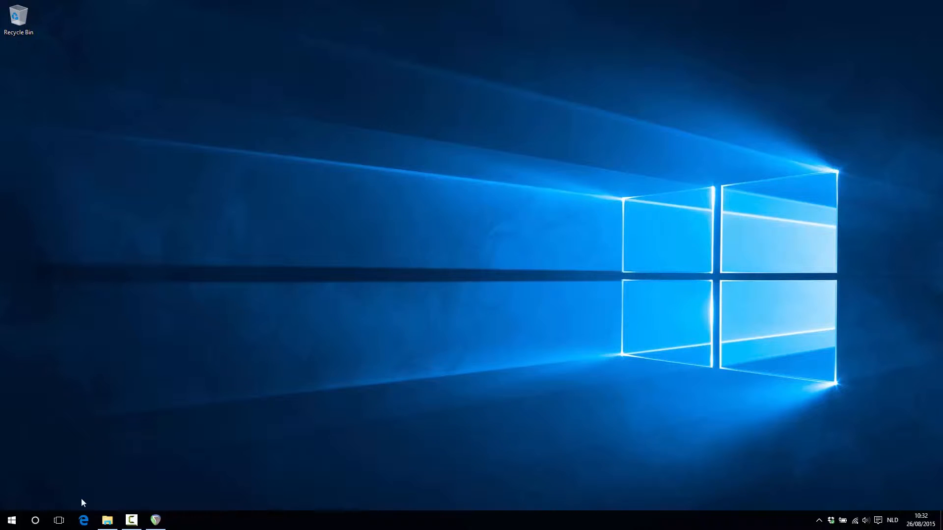
Step: Search Bing in Edge for 'astra toolbox'
{"action": "left_click", "coordinate": [82, 520]}
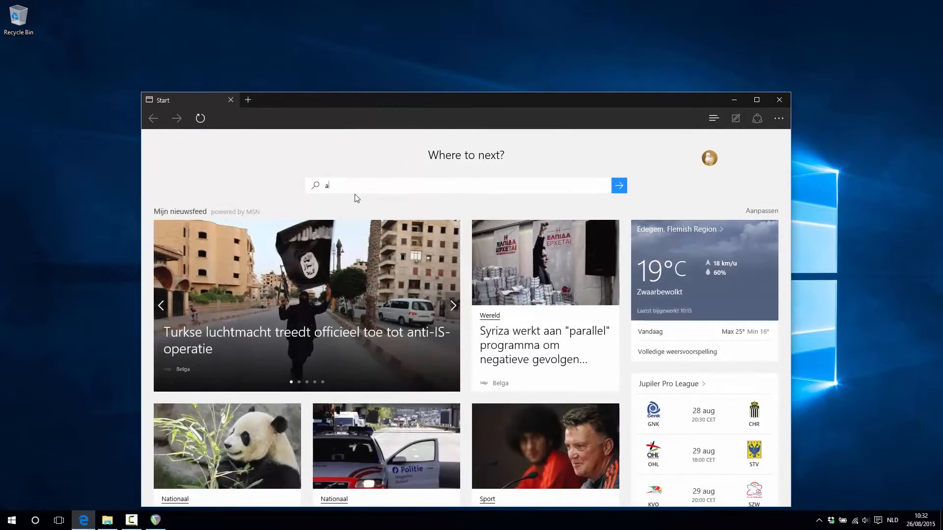
{"action": "type", "text": "stra toolbo"}
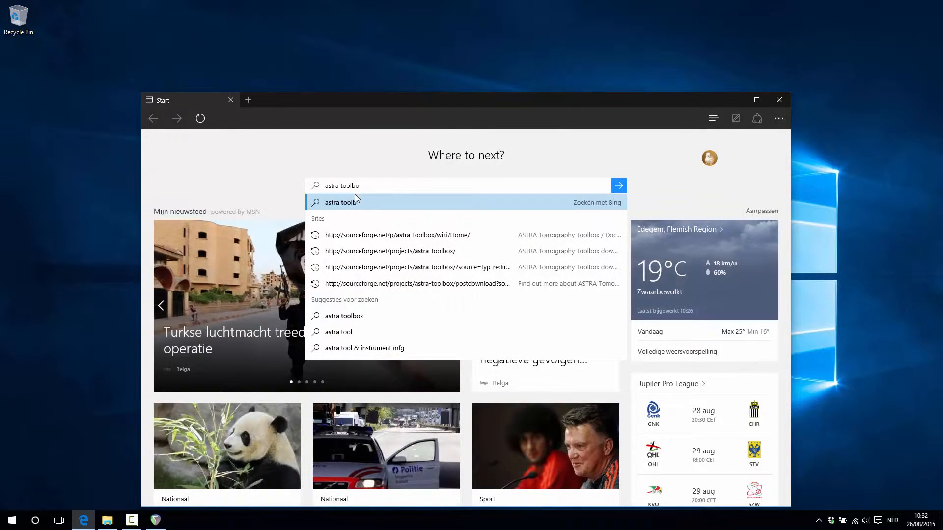
{"action": "left_click", "coordinate": [619, 185]}
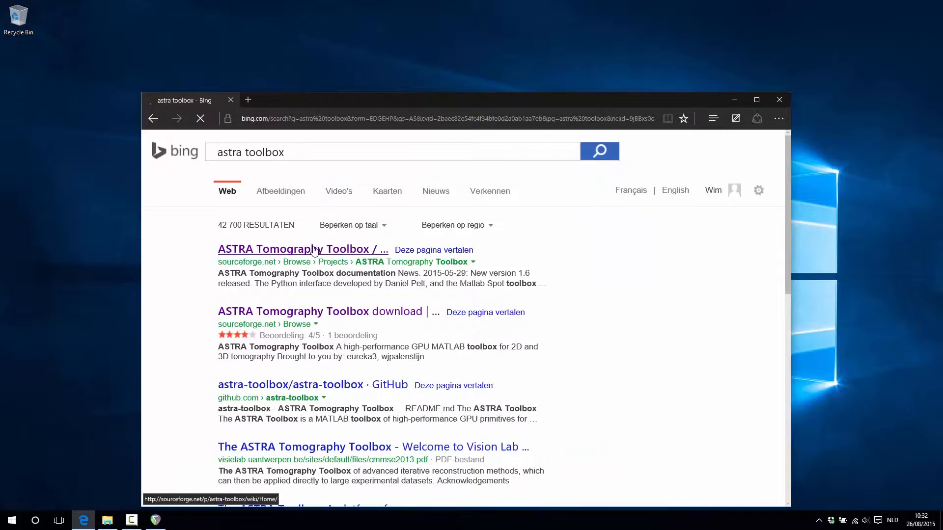
Step: From the ASTRA SourceForge page, download astra-1.6-matlab-win-x64.zip (Windows 64-bit CUDA/MATLAB)
{"action": "left_click", "coordinate": [301, 249]}
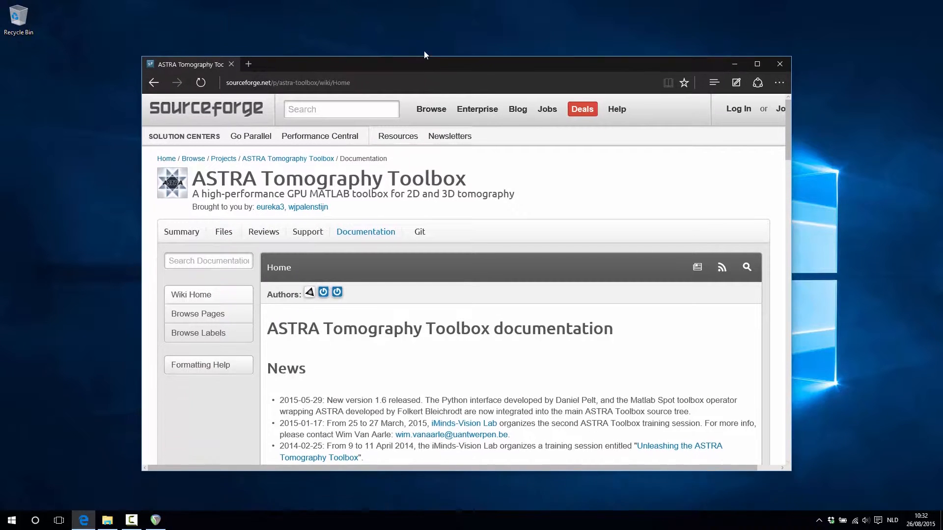
{"action": "scroll", "scroll_direction": "down", "scroll_amount": 3}
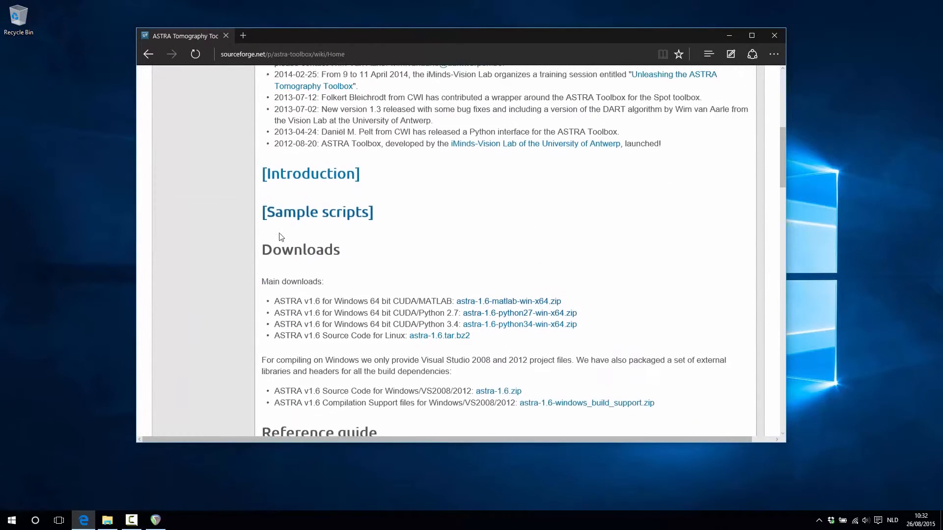
{"action": "scroll", "scroll_direction": "up", "scroll_amount": 3}
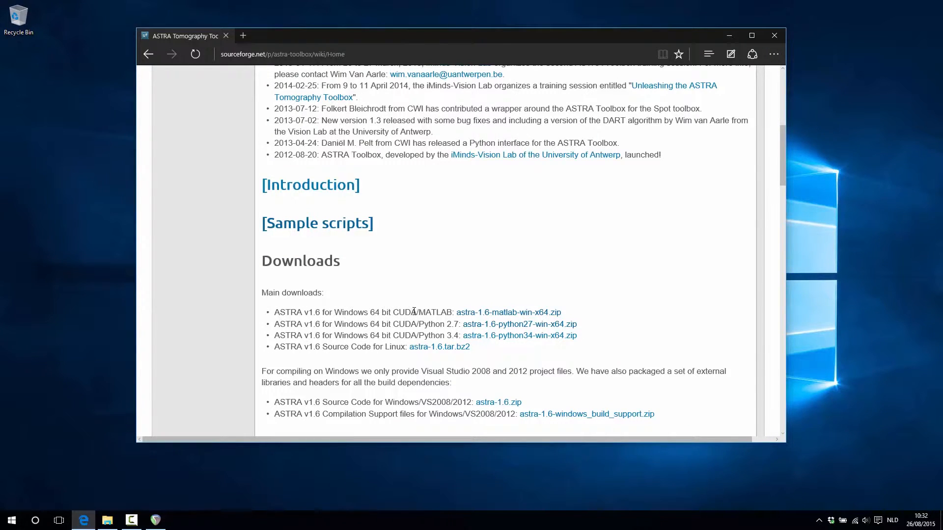
{"action": "mouse_move", "coordinate": [507, 313]}
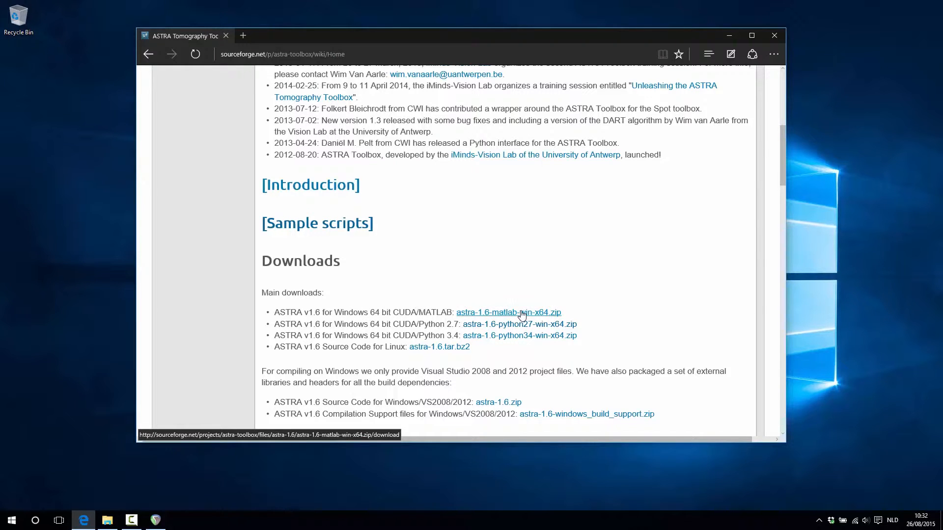
{"action": "left_click", "coordinate": [508, 313]}
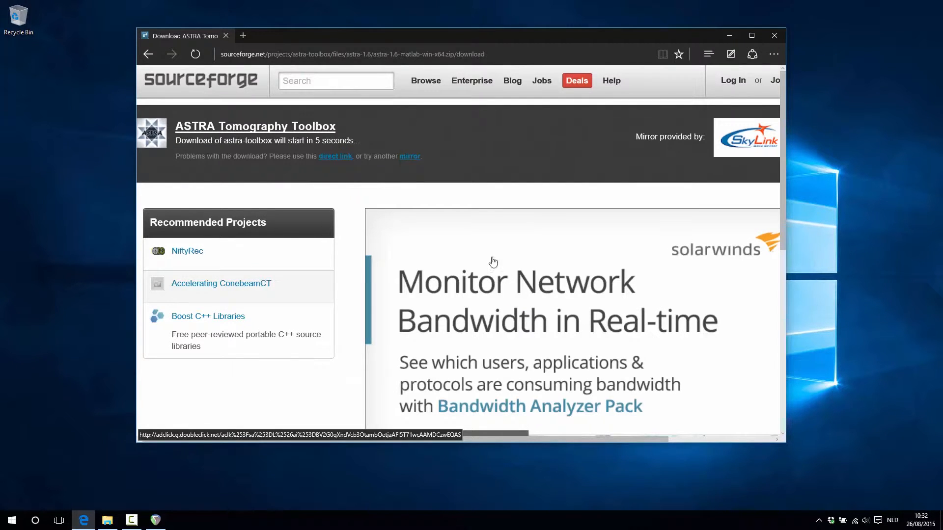
{"action": "mouse_move", "coordinate": [344, 163]}
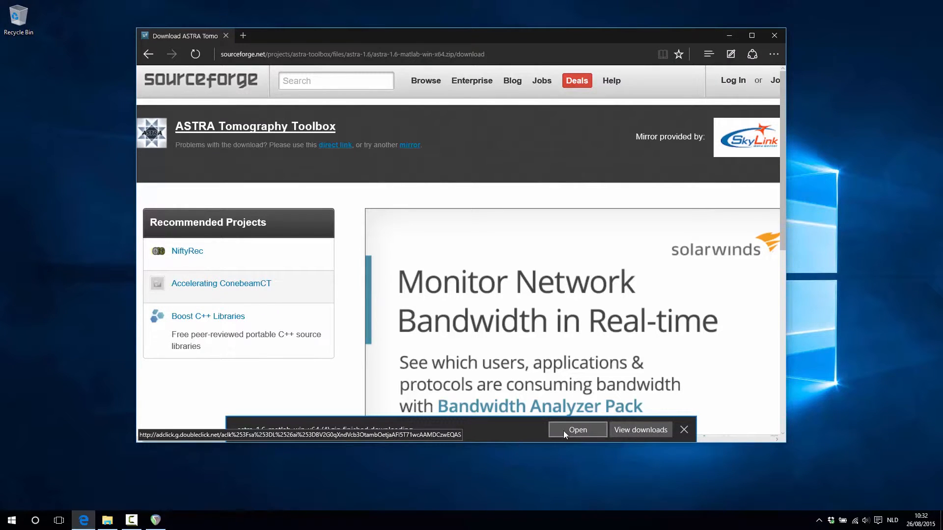
Step: Copy the astra-1.6 folder from the downloaded zip into D:\astrademo and switch to MATLAB
{"action": "left_click", "coordinate": [577, 429]}
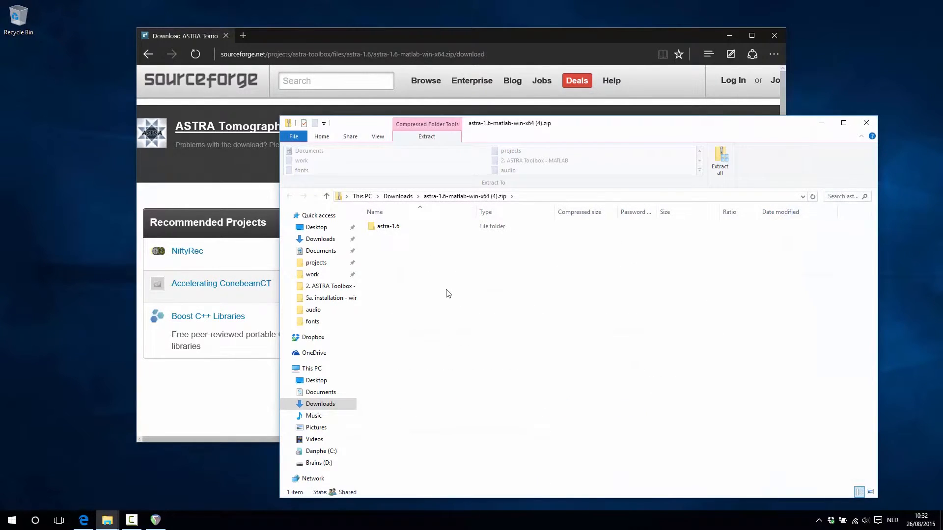
{"action": "left_click", "coordinate": [388, 226]}
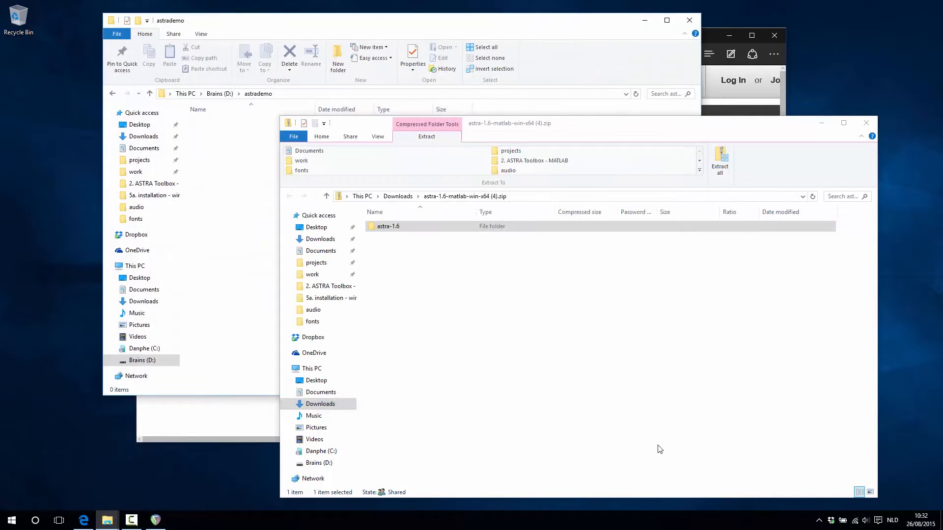
{"action": "left_click", "coordinate": [388, 226]}
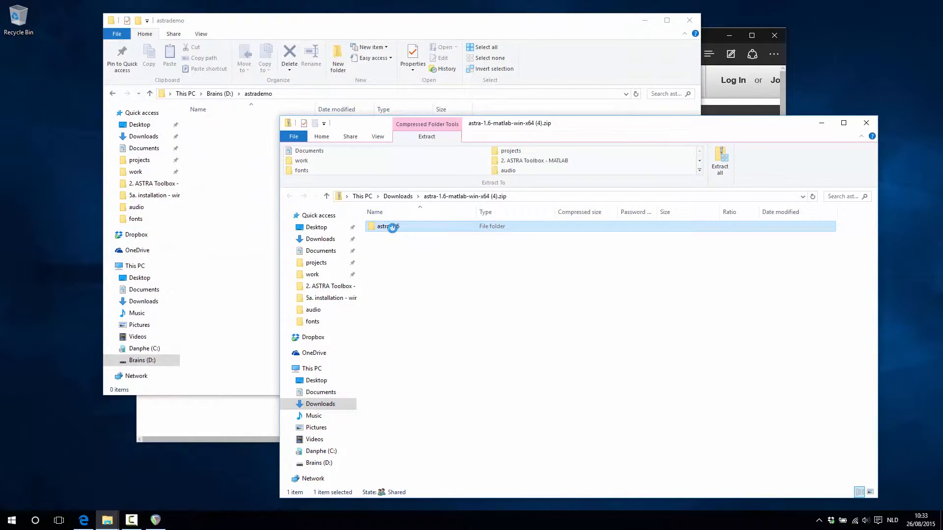
{"action": "left_click", "coordinate": [720, 157]}
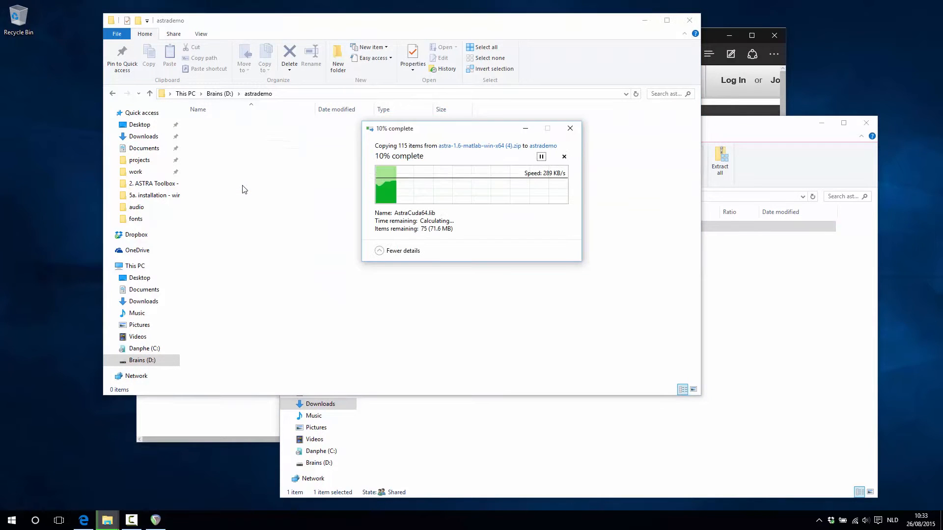
{"action": "mouse_move", "coordinate": [780, 39]}
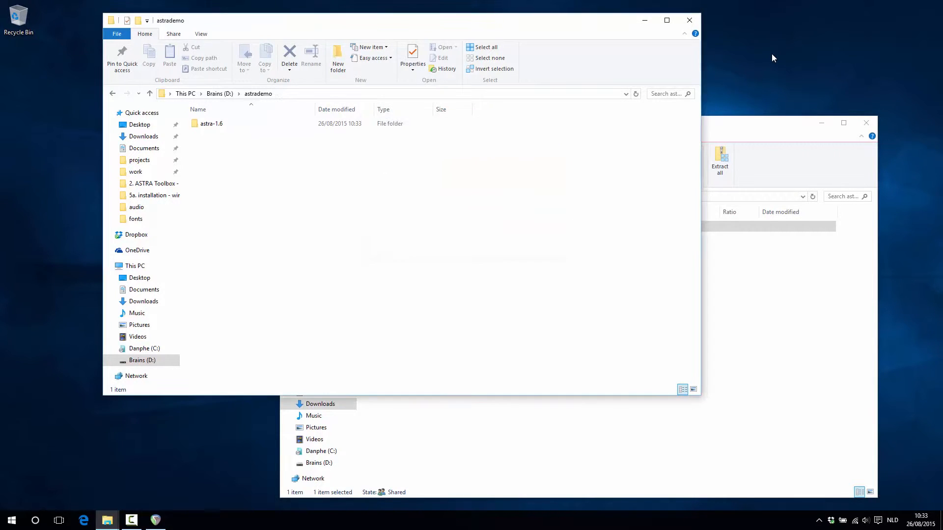
{"action": "left_click", "coordinate": [11, 521]}
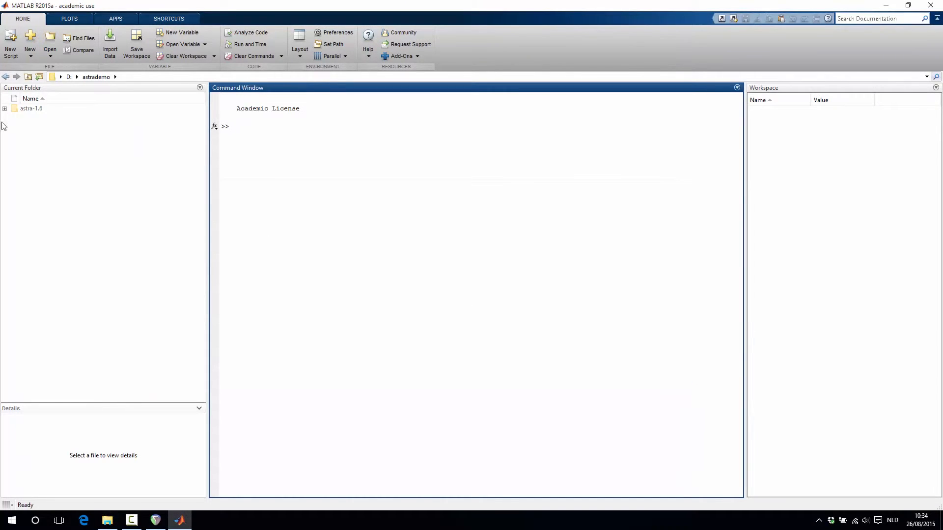
Step: Show the context actions for the astra-1.6 folder in the Current Folder panel
{"action": "right_click", "coordinate": [31, 108]}
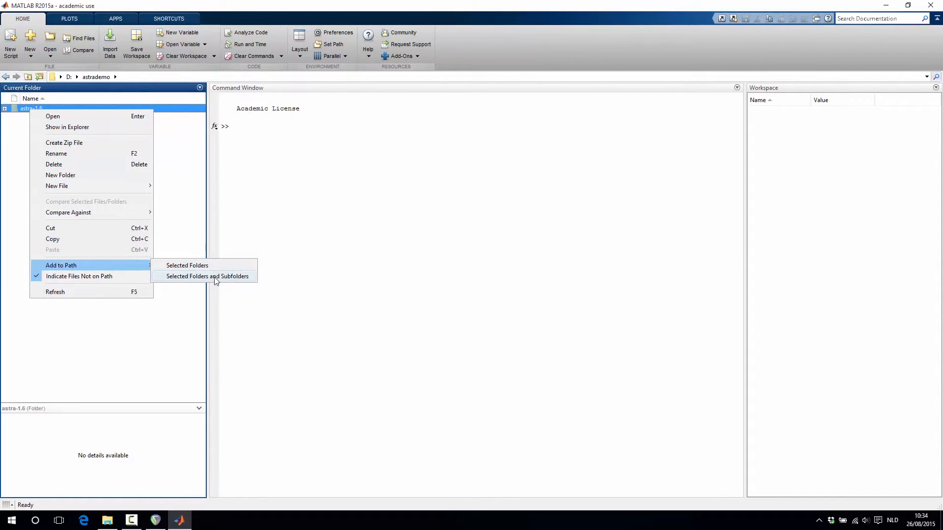
Step: Add astra-1.6 with subfolders to the path and run astra_mex('version') to confirm version 1.6
{"action": "left_click", "coordinate": [207, 276]}
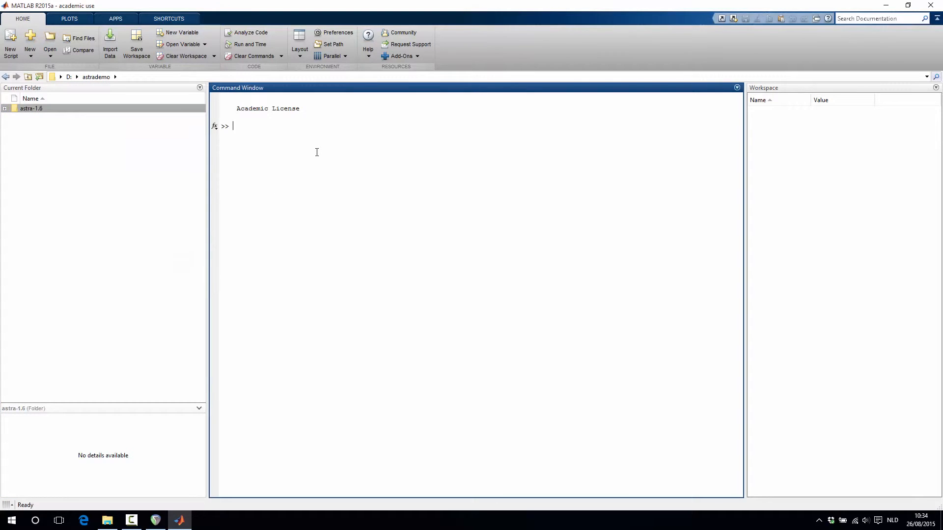
{"action": "type", "text": "astr"}
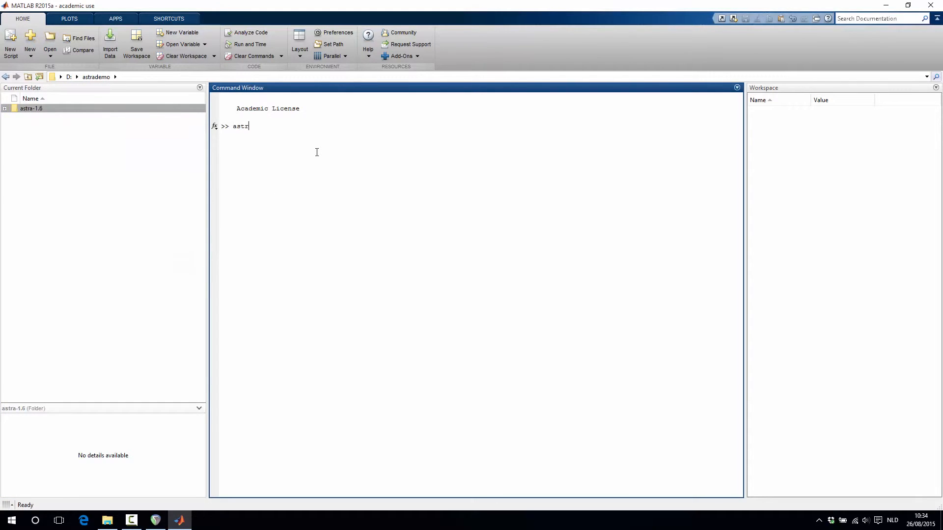
{"action": "type", "text": "a_mex"}
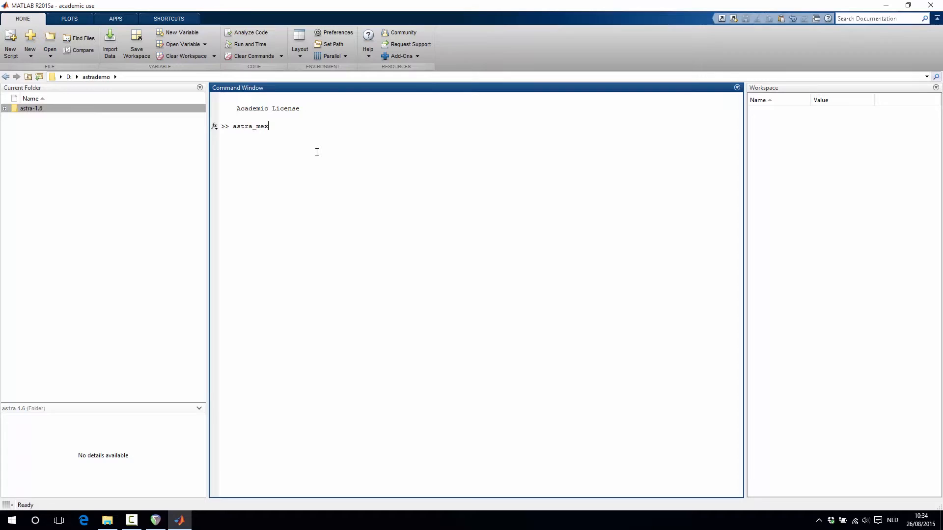
{"action": "type", "text": "('version"}
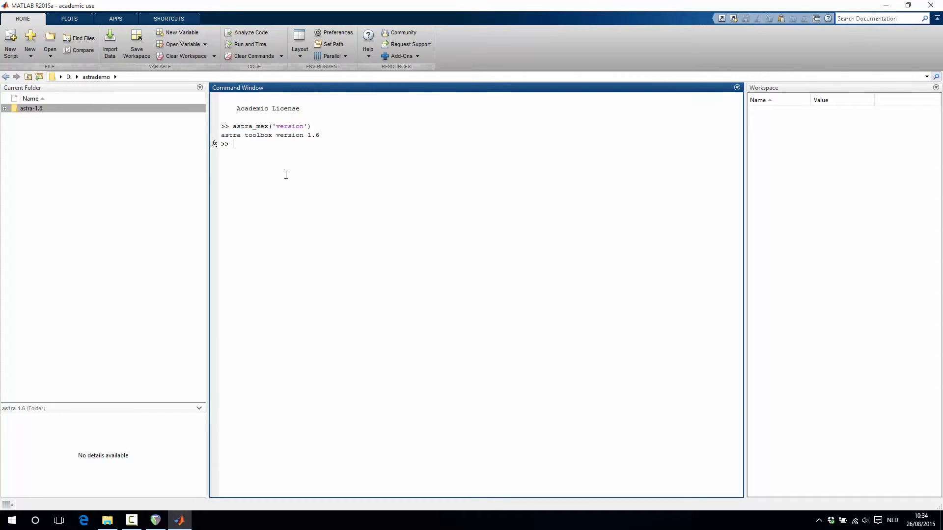
Step: Open samples\s003_gpu_reconstruction.m from astra-1.6 in the Editor
{"action": "left_click", "coordinate": [5, 108]}
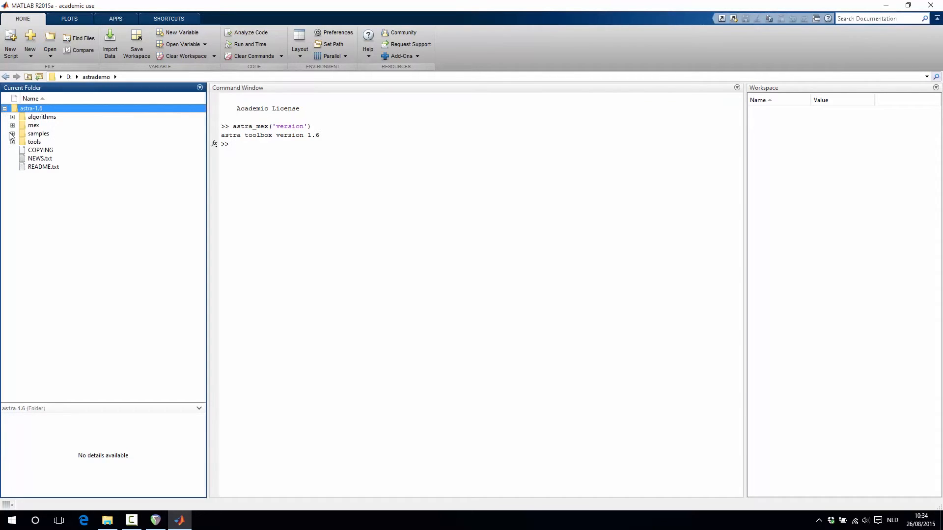
{"action": "left_click", "coordinate": [13, 133]}
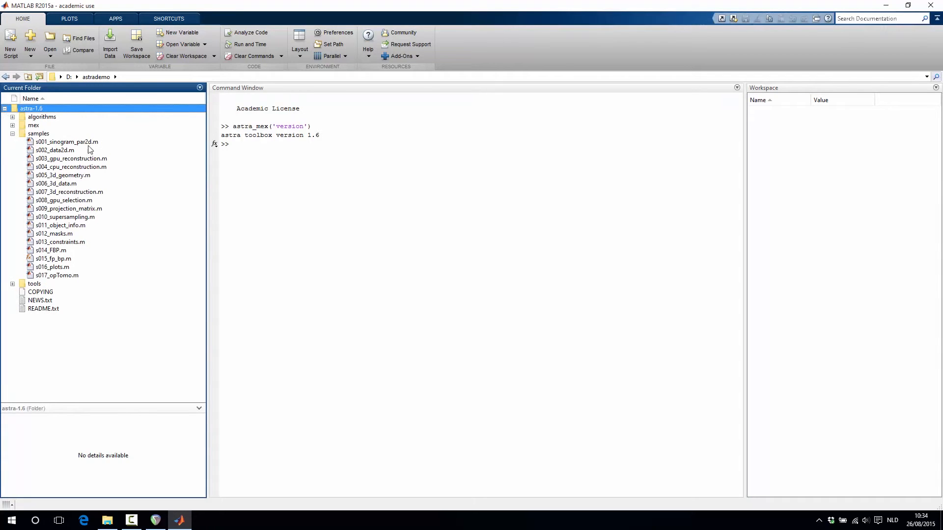
{"action": "mouse_move", "coordinate": [40, 170]}
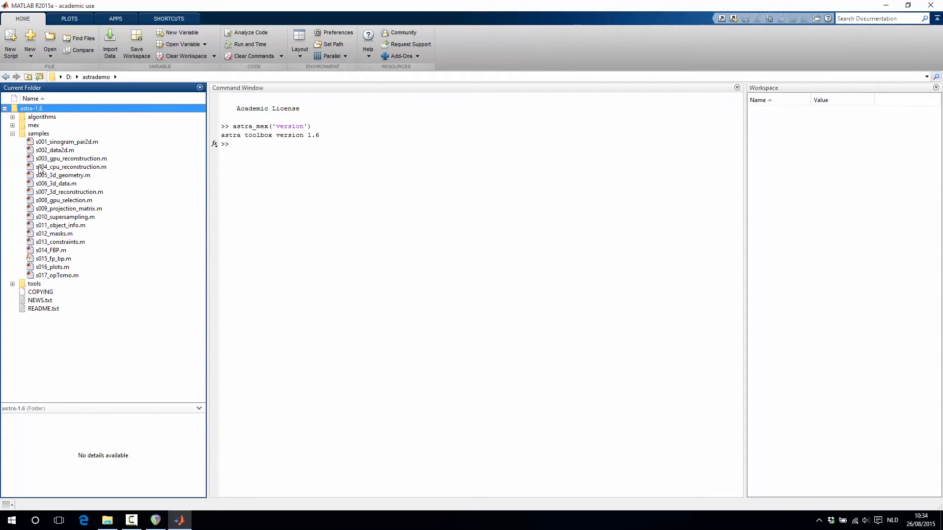
{"action": "mouse_move", "coordinate": [59, 165]}
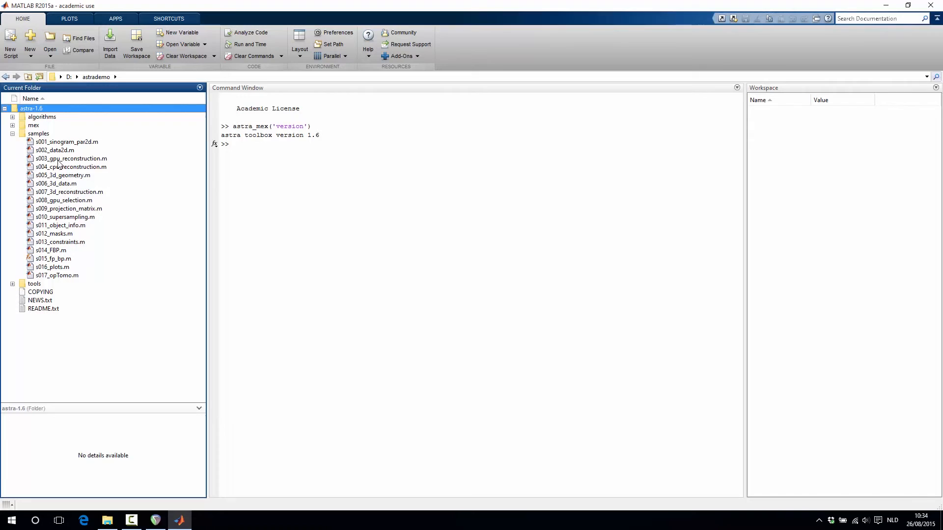
{"action": "double_click", "coordinate": [71, 158]}
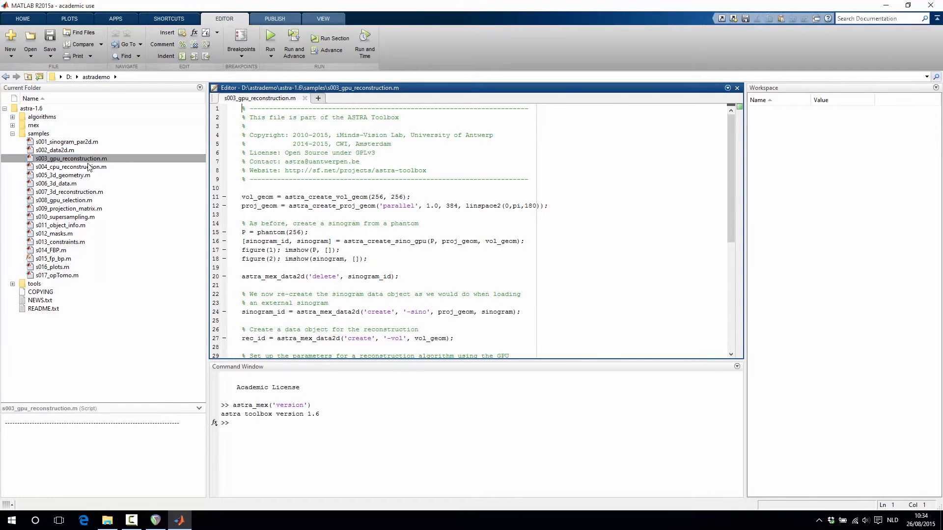
{"action": "mouse_move", "coordinate": [153, 167]}
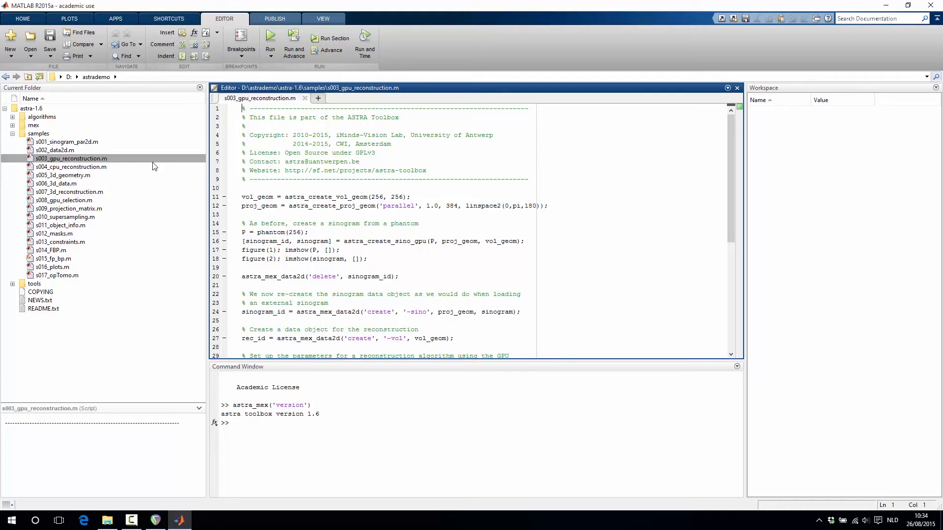
{"action": "left_click", "coordinate": [313, 153]}
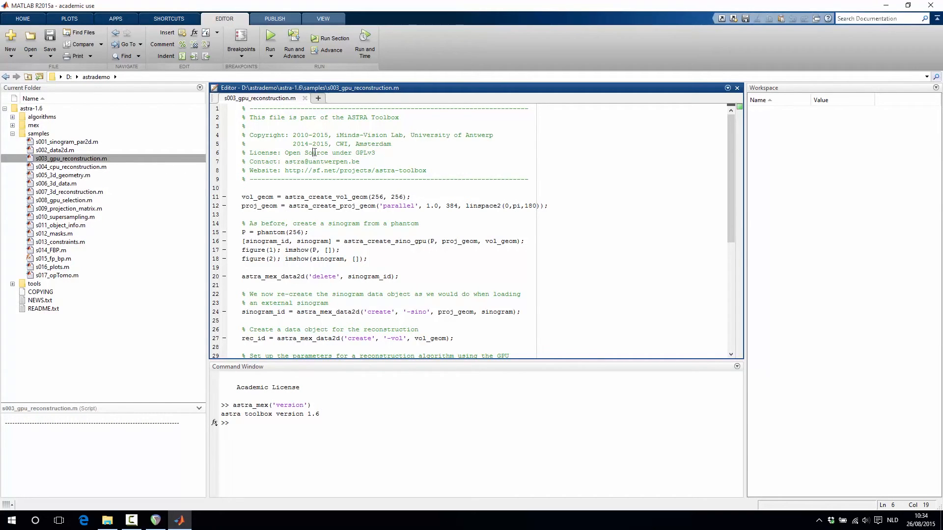
Step: Run s003_gpu_reconstruction.m to produce the phantom, sinogram and reconstruction figures
{"action": "left_click", "coordinate": [269, 38]}
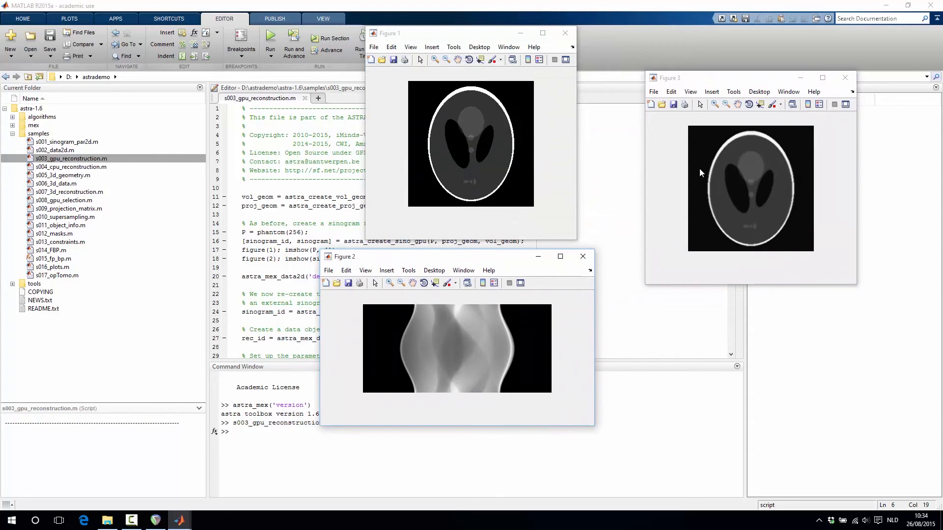
{"action": "mouse_move", "coordinate": [678, 182]}
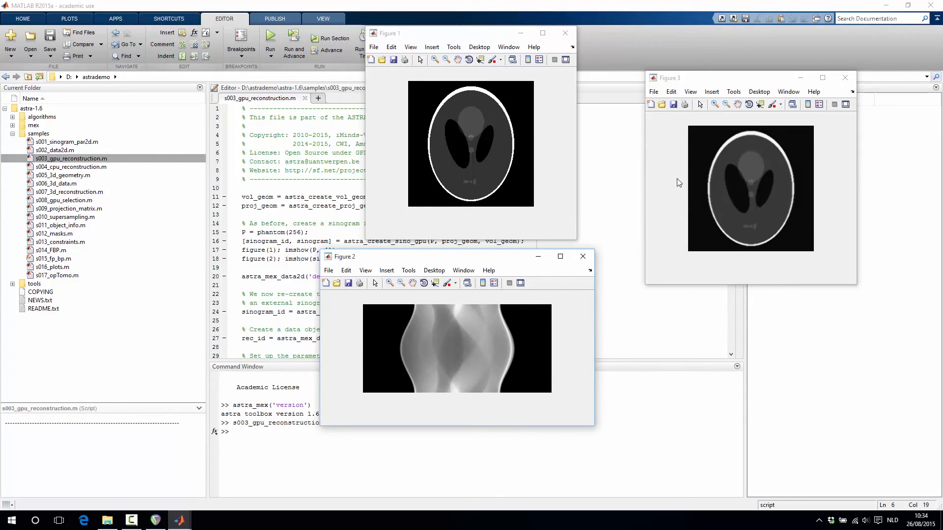